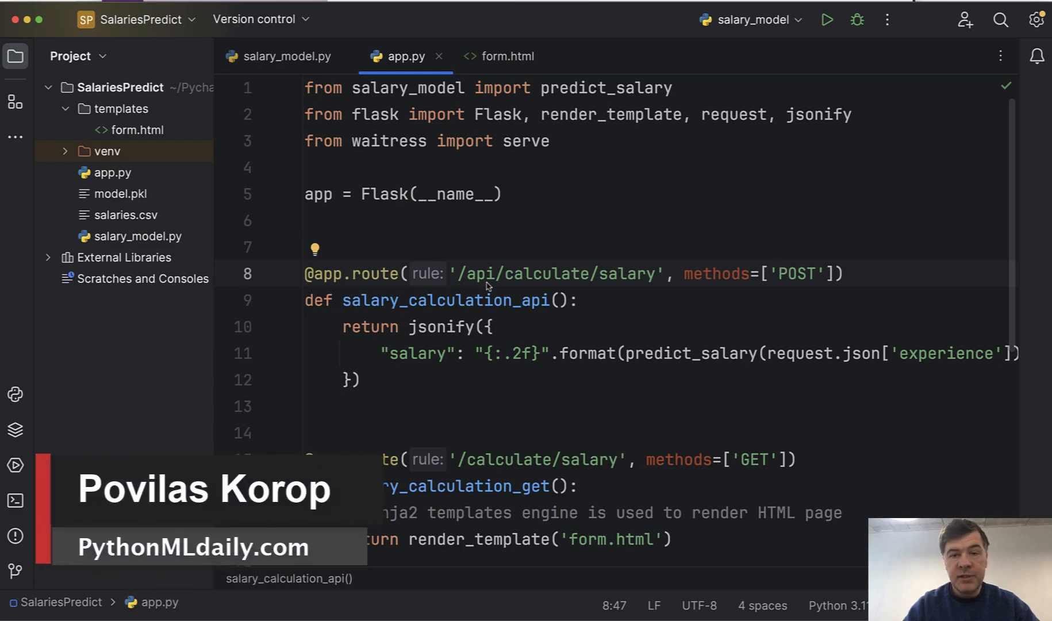
pyautogui.moveTo(446, 194)
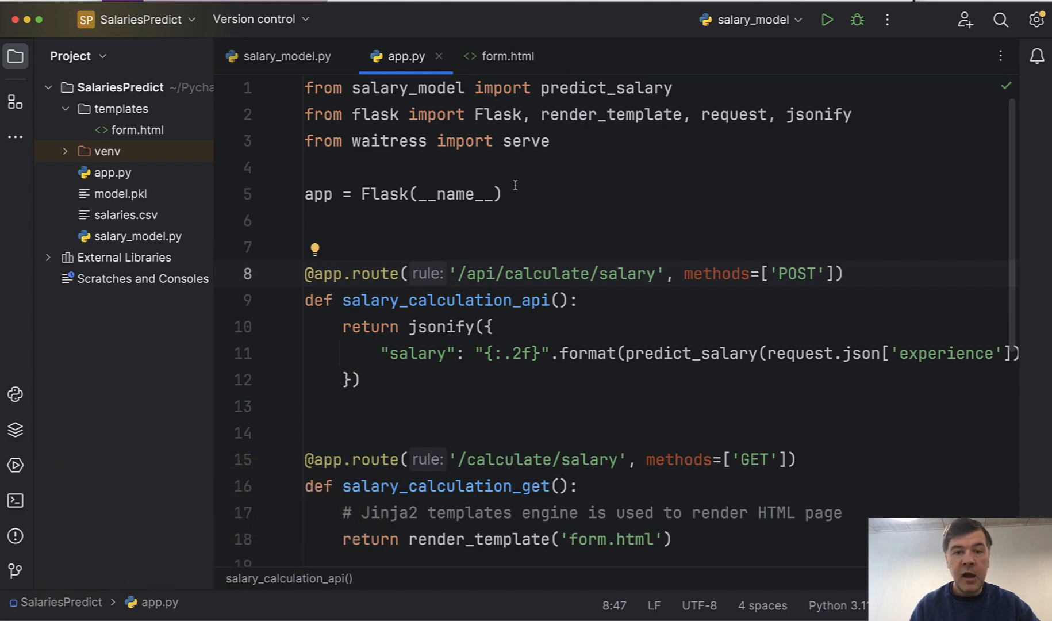
# Step: Bring up the SalariesPredictClone project window showing app.py with unresolved imports
pyautogui.click(778, 273)
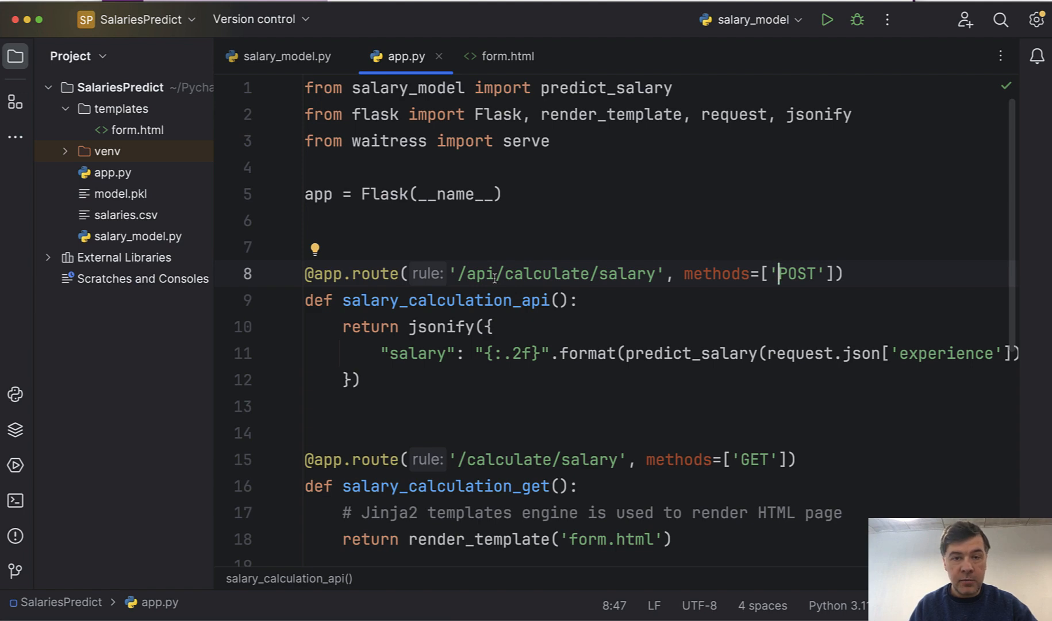
pyautogui.moveTo(628, 226)
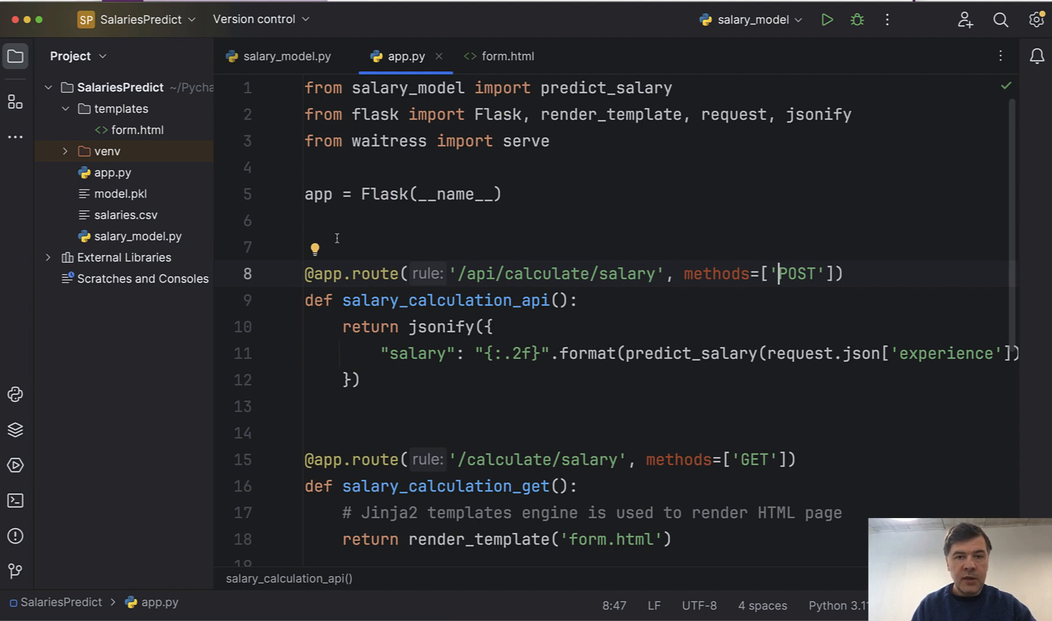
pyautogui.moveTo(566, 281)
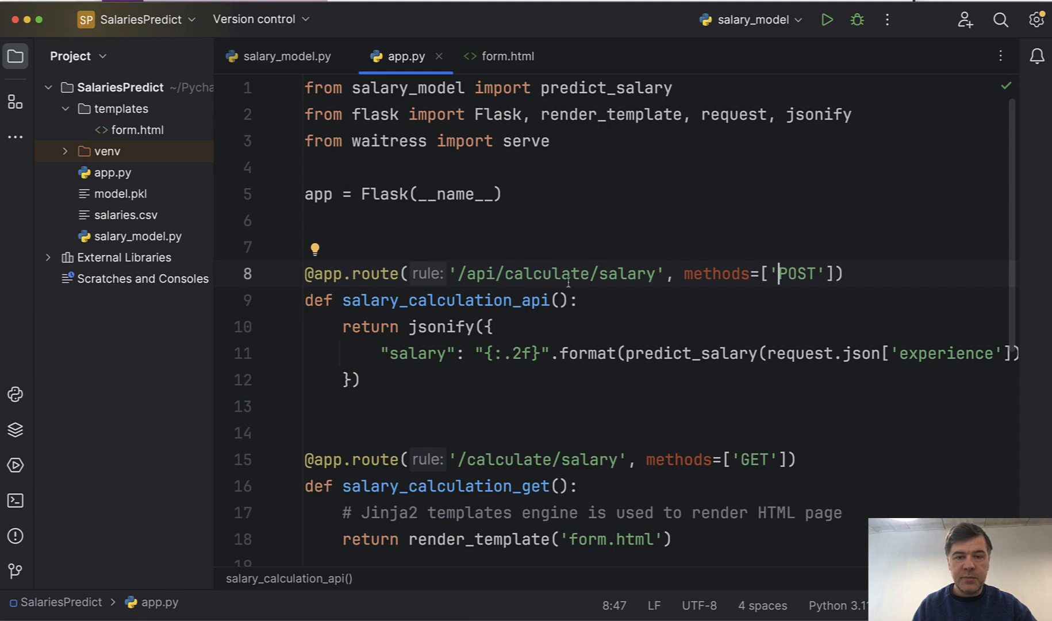
pyautogui.moveTo(605, 154)
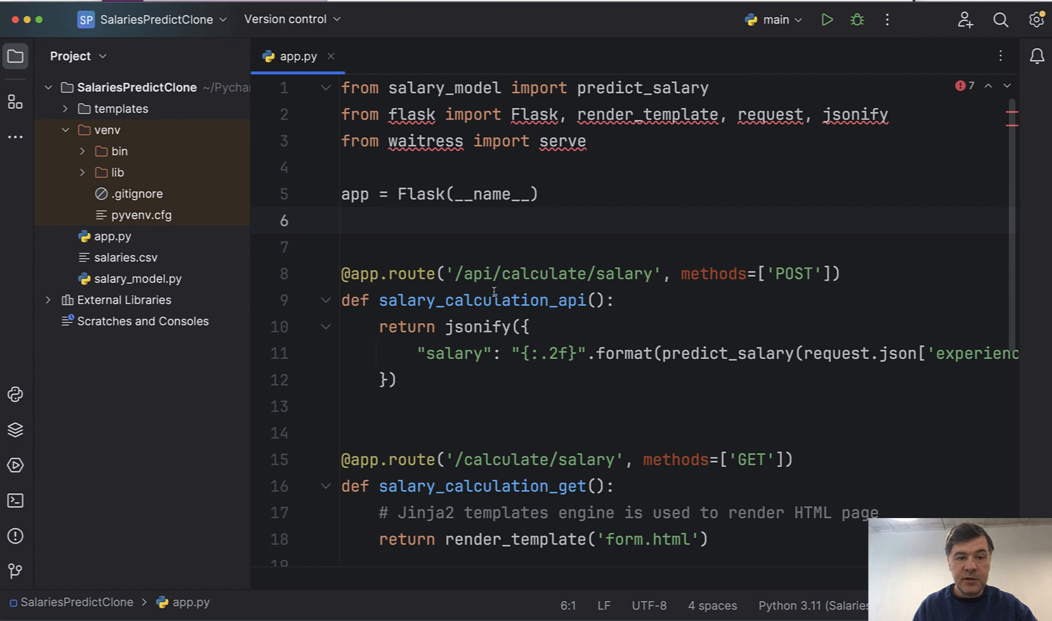
# Step: Switch back to the original SalariesPredict project with app.py in the editor
pyautogui.click(342, 220)
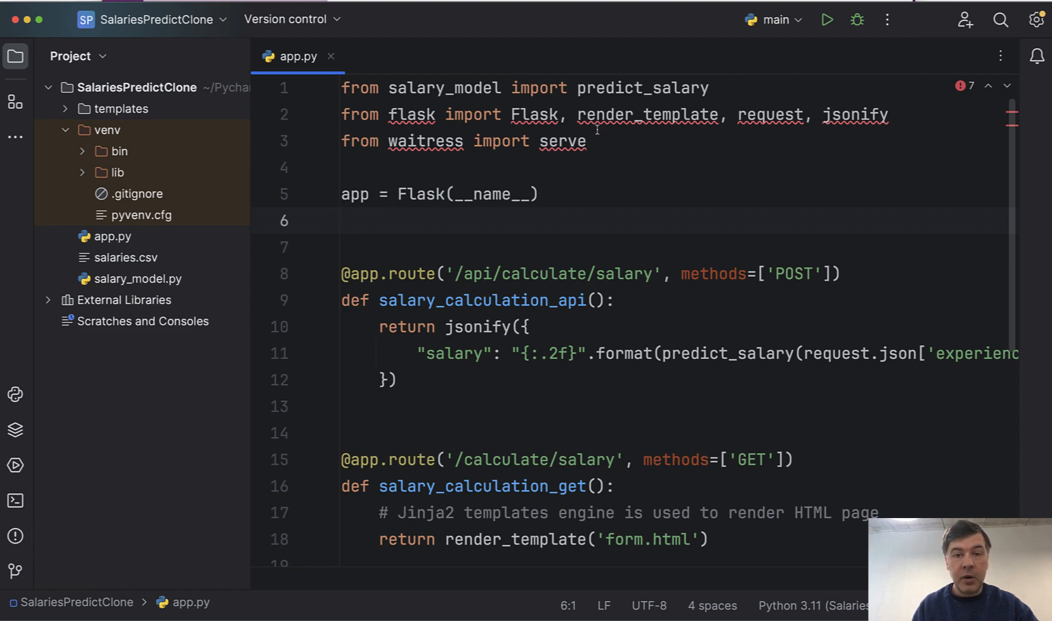
pyautogui.click(342, 219)
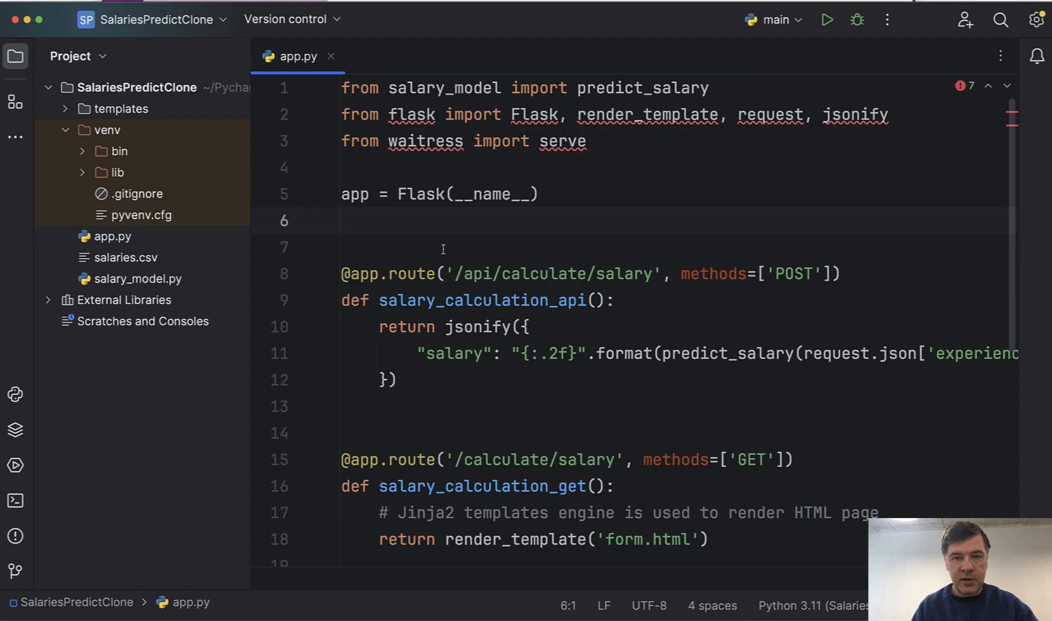
pyautogui.click(343, 219)
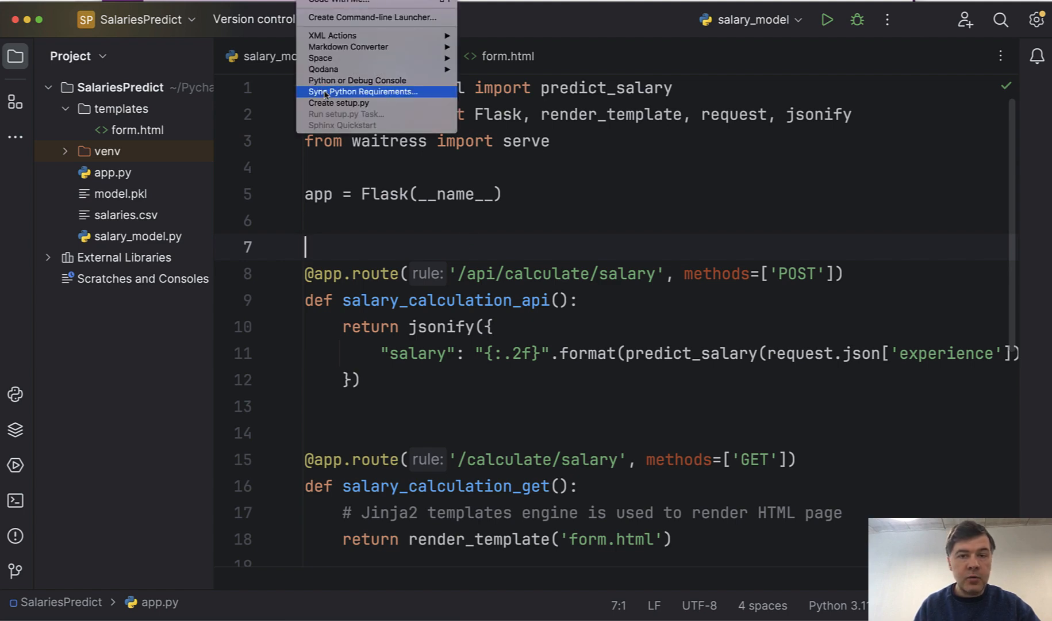
# Step: Sync Python requirements with 'Don't specify version' to generate requirements.txt for flask, waitress, pandas, joblib, scikit-learn
pyautogui.click(364, 92)
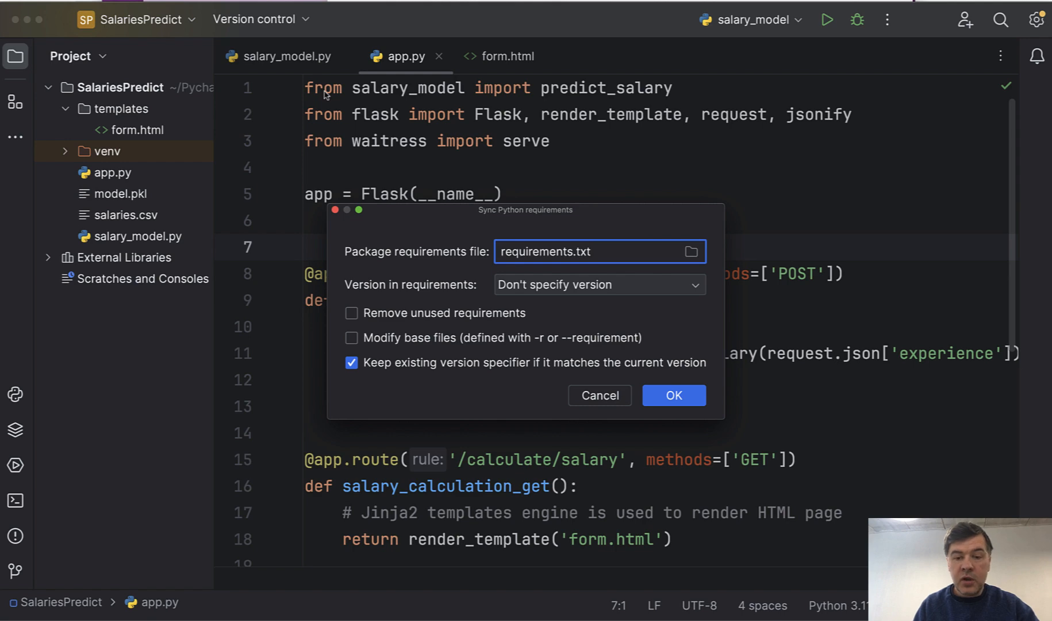
pyautogui.moveTo(658, 288)
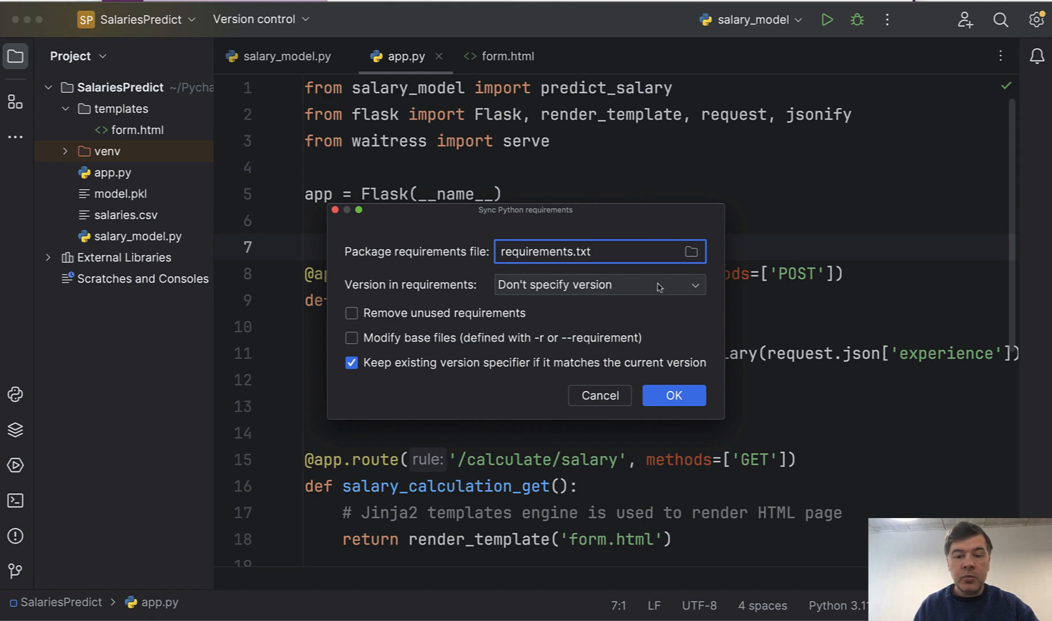
pyautogui.click(599, 284)
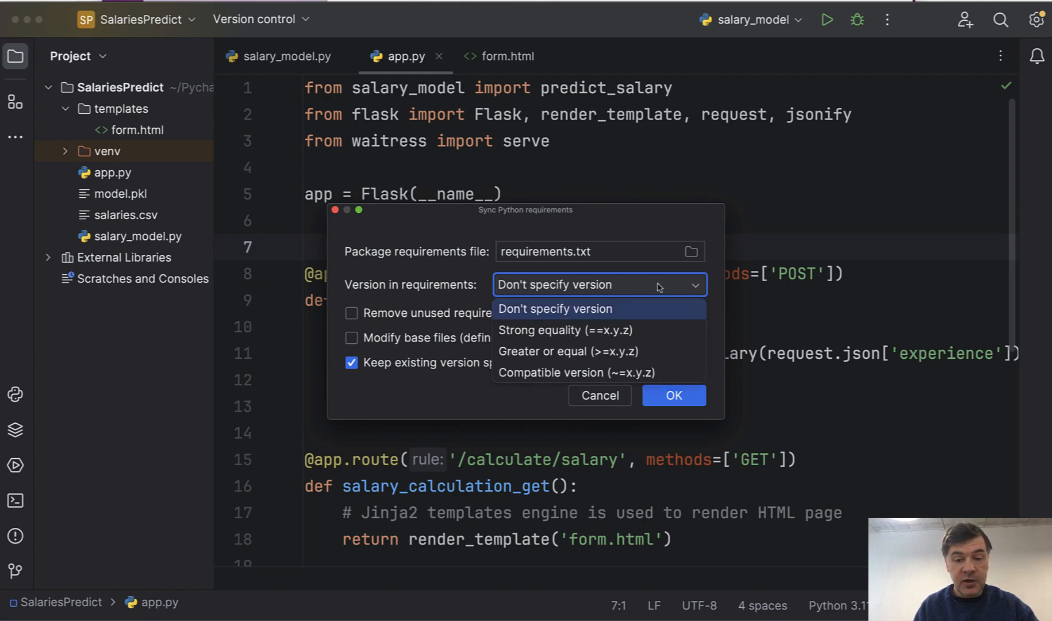
pyautogui.click(554, 310)
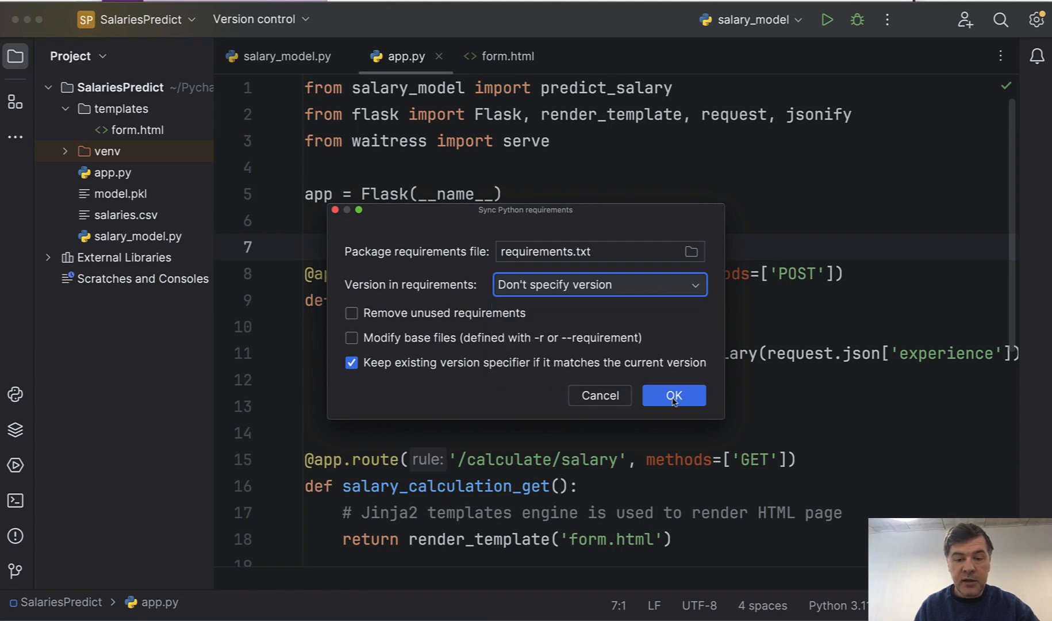
pyautogui.click(673, 396)
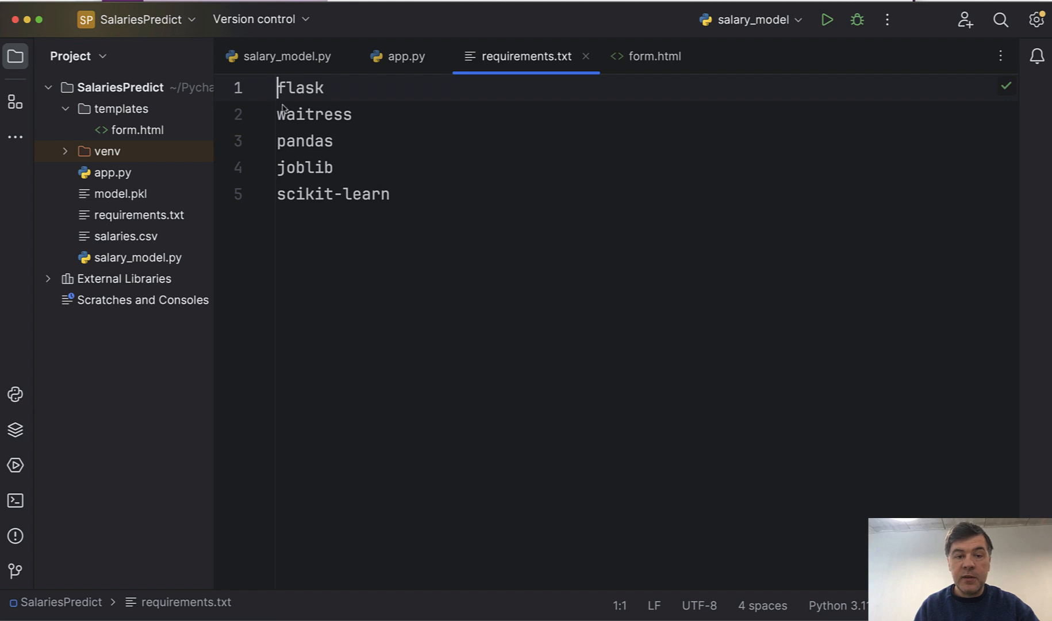
pyautogui.moveTo(484, 266)
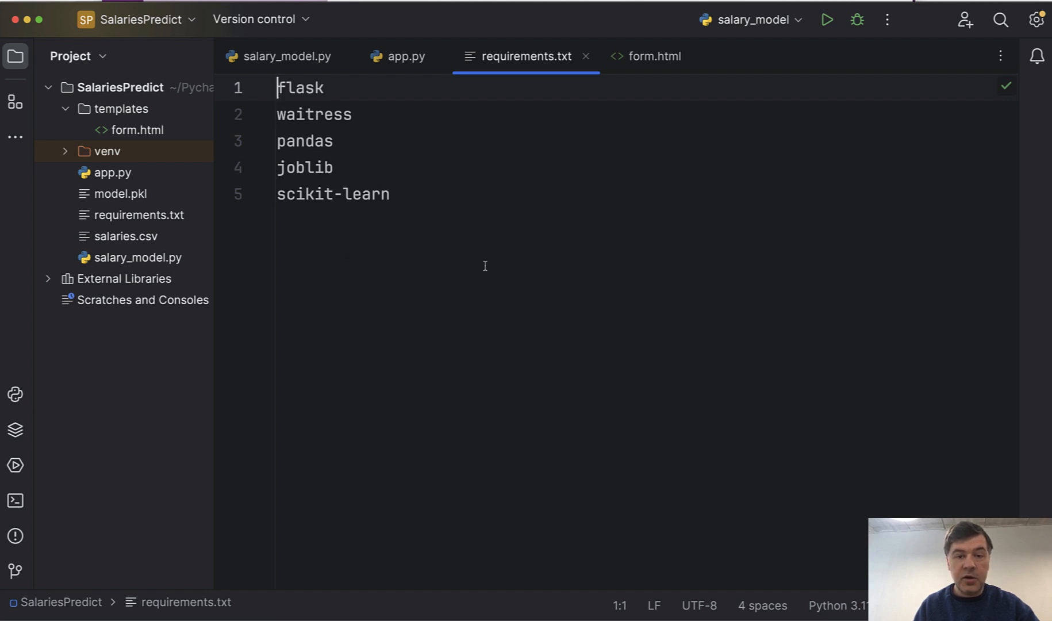
pyautogui.moveTo(524, 220)
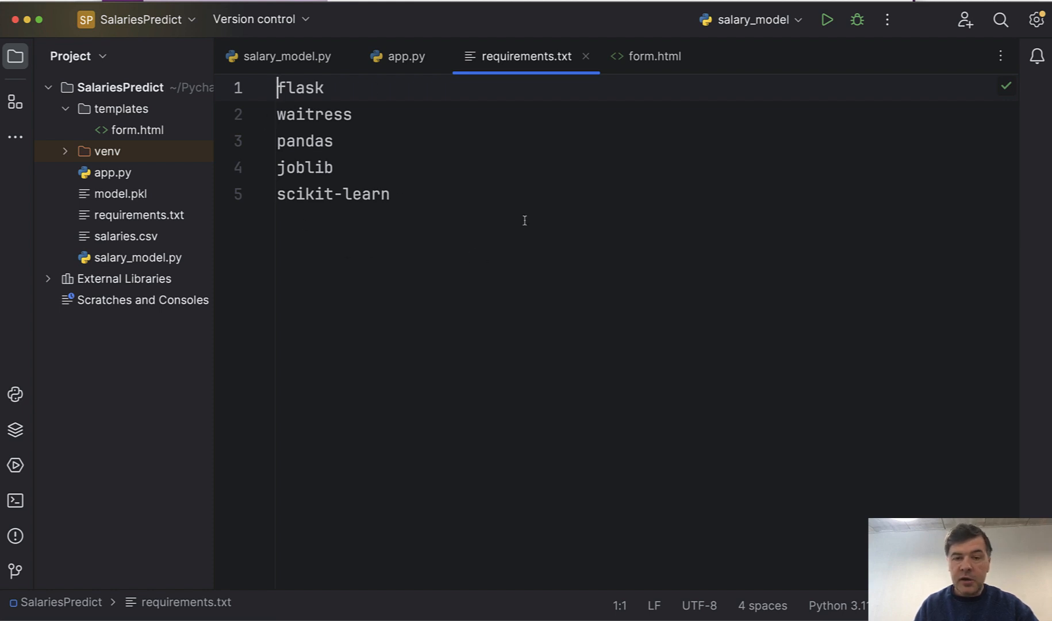
# Step: Create a new requirements.txt in the project and add the imported packages to it
pyautogui.click(396, 56)
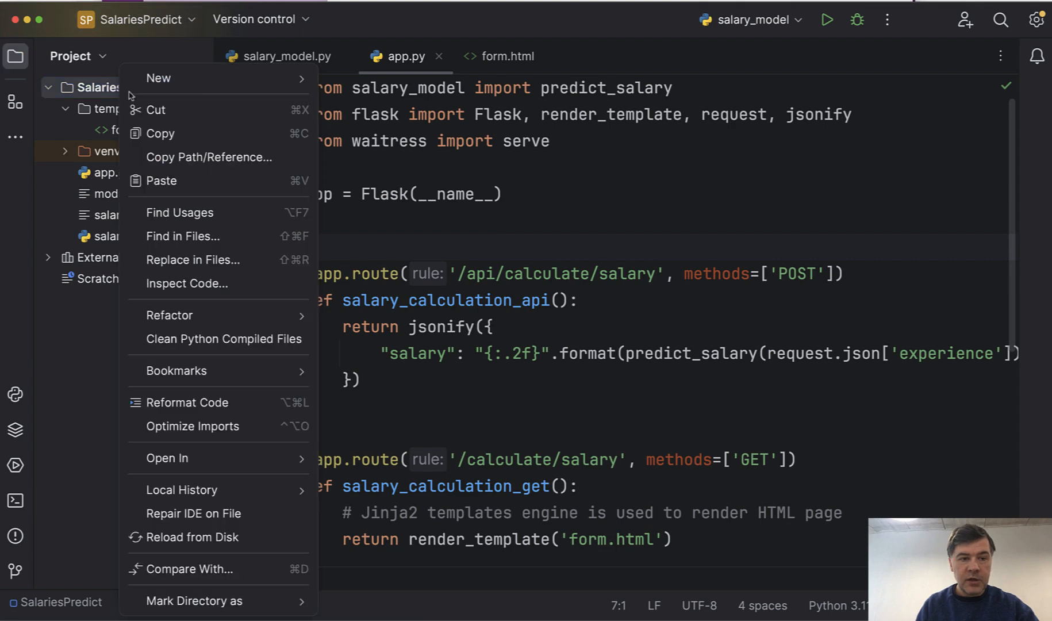
pyautogui.click(158, 78)
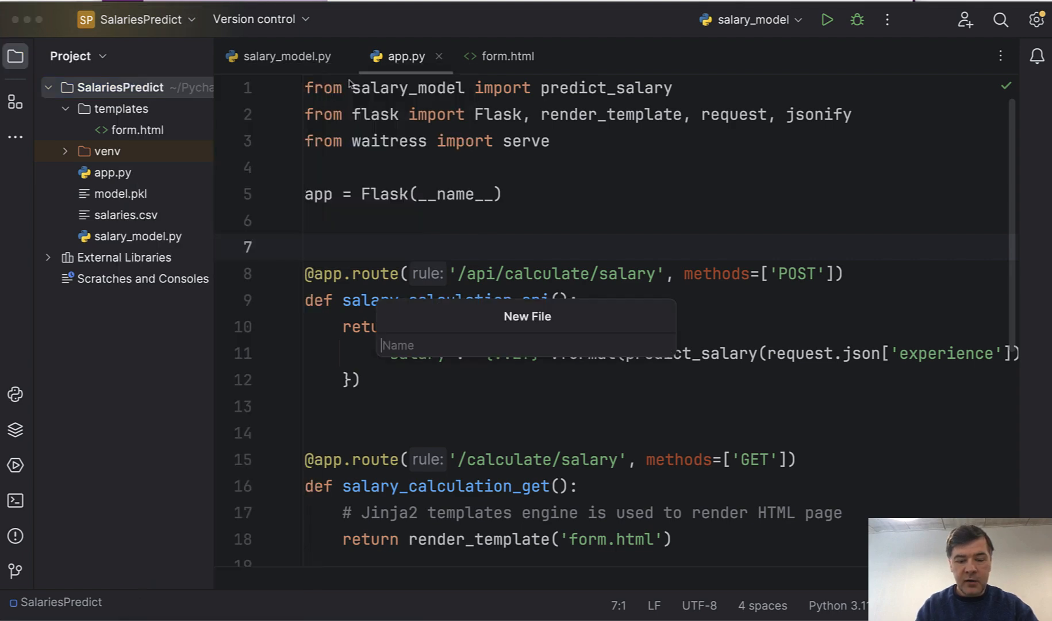
pyautogui.write('requirement')
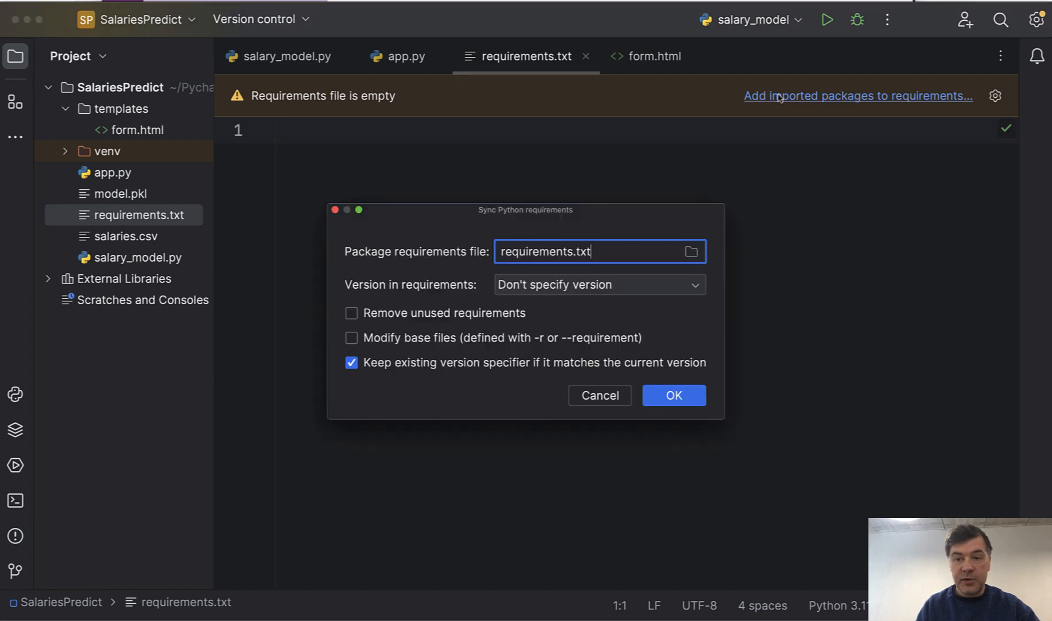
pyautogui.moveTo(666, 420)
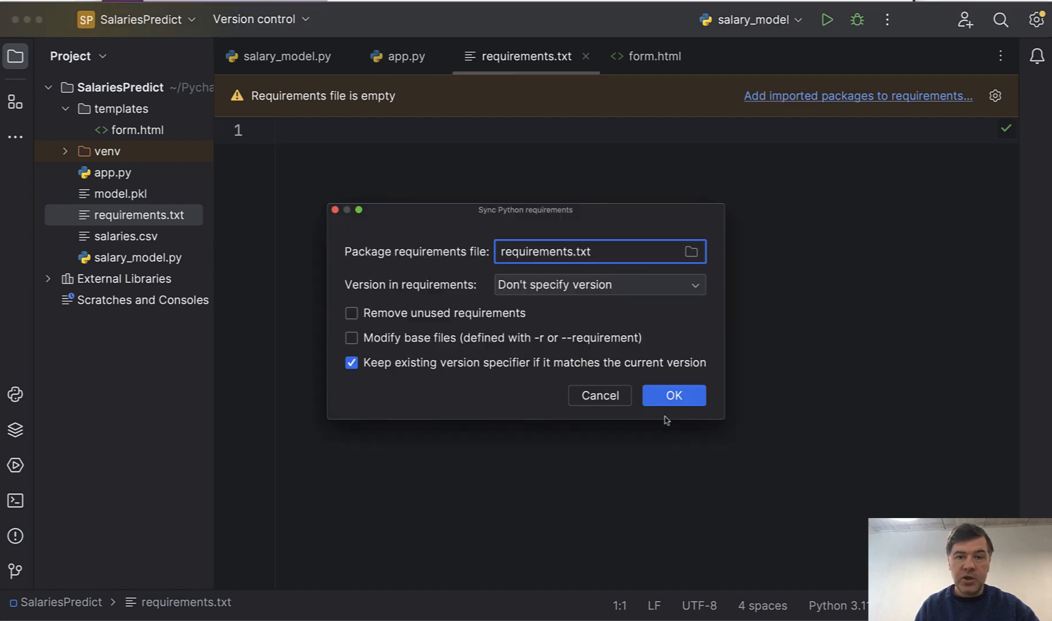
pyautogui.click(673, 394)
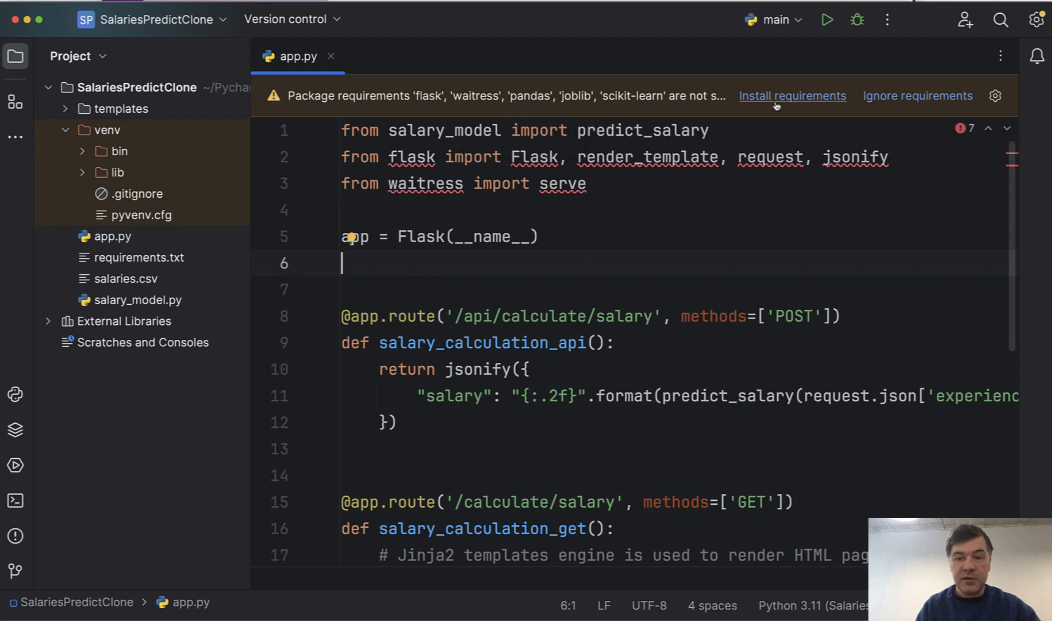
# Step: Install all five required packages from the banner so app.py's import errors clear
pyautogui.click(792, 96)
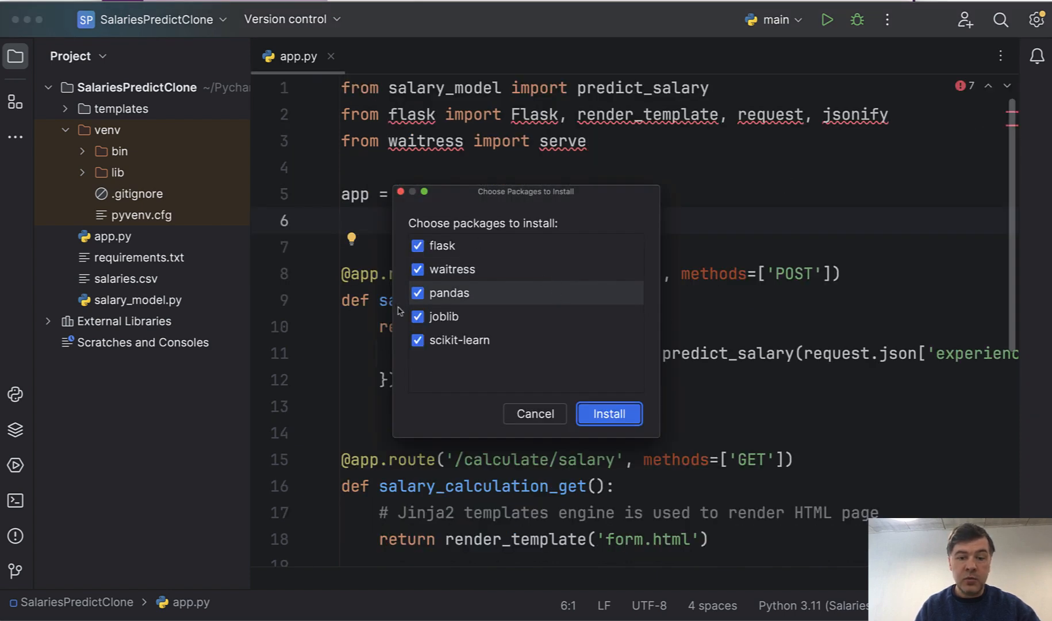
pyautogui.click(608, 414)
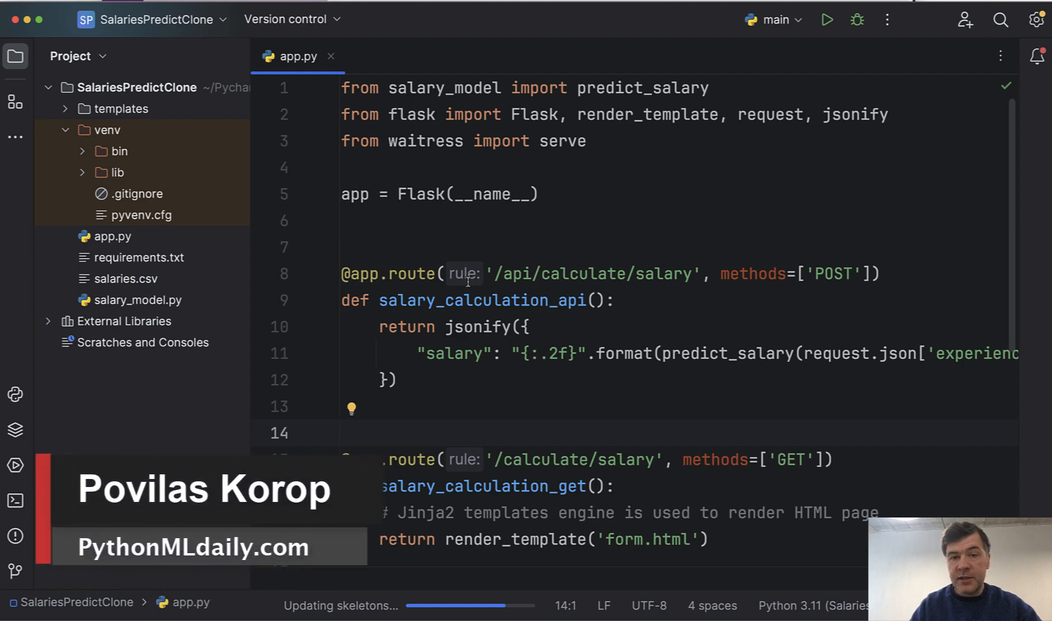
pyautogui.click(342, 433)
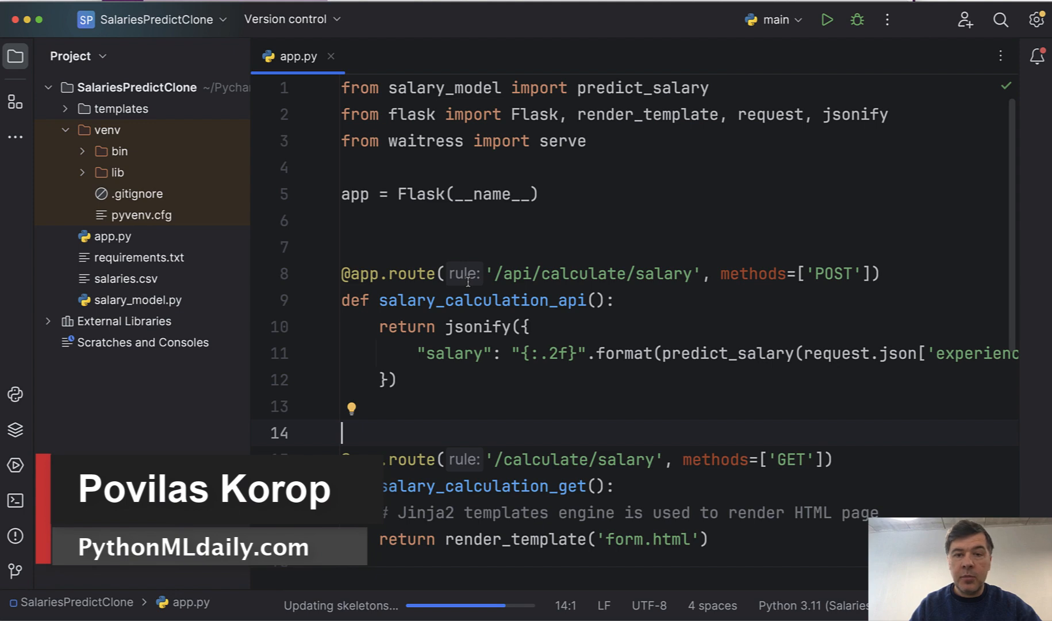